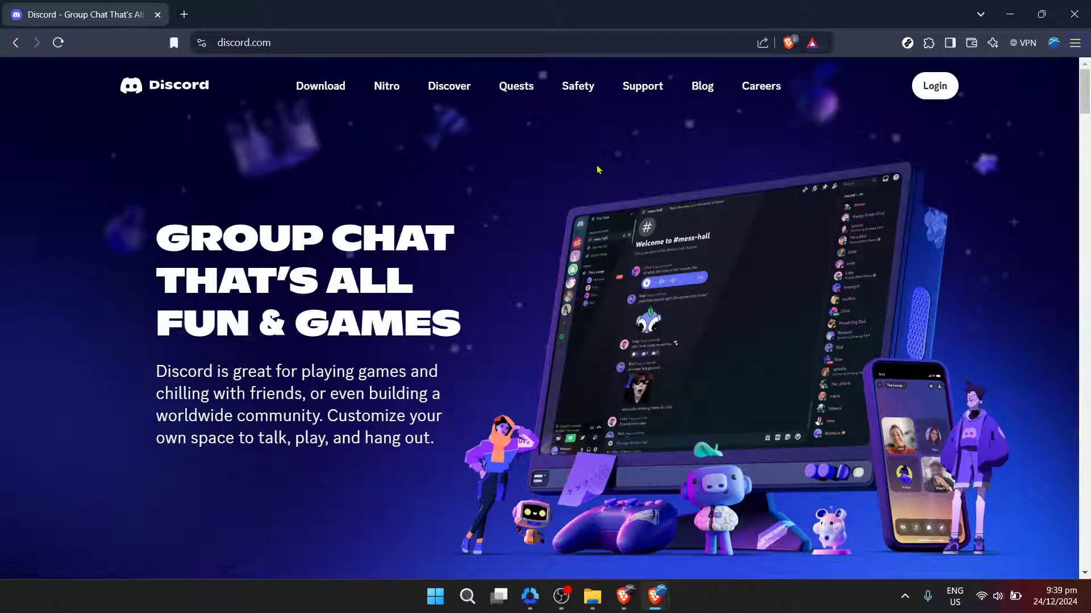
pyautogui.moveTo(595, 171)
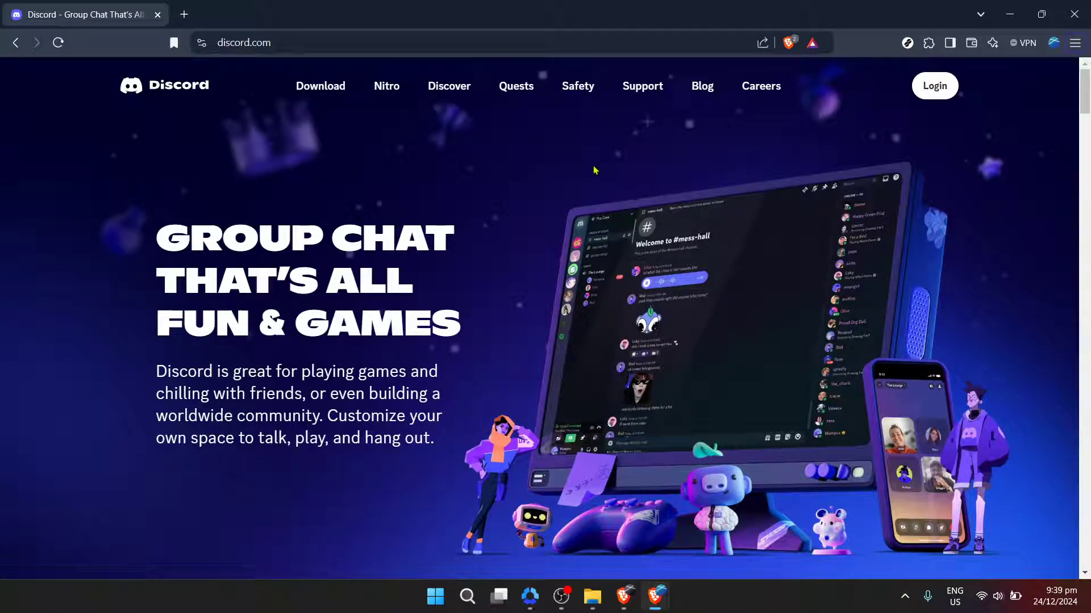
pyautogui.moveTo(624, 163)
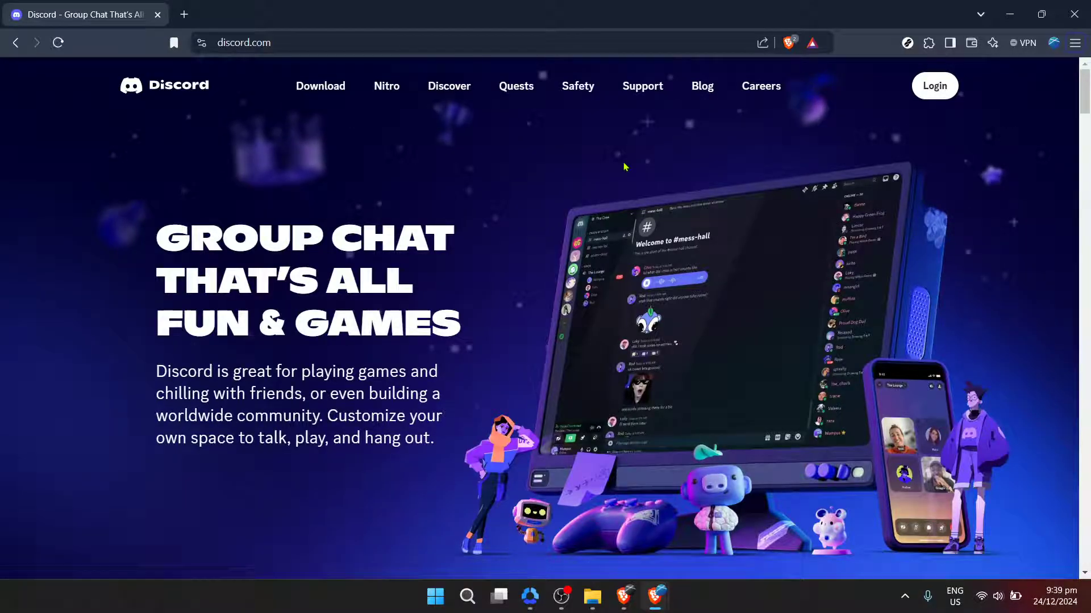
pyautogui.moveTo(811, 159)
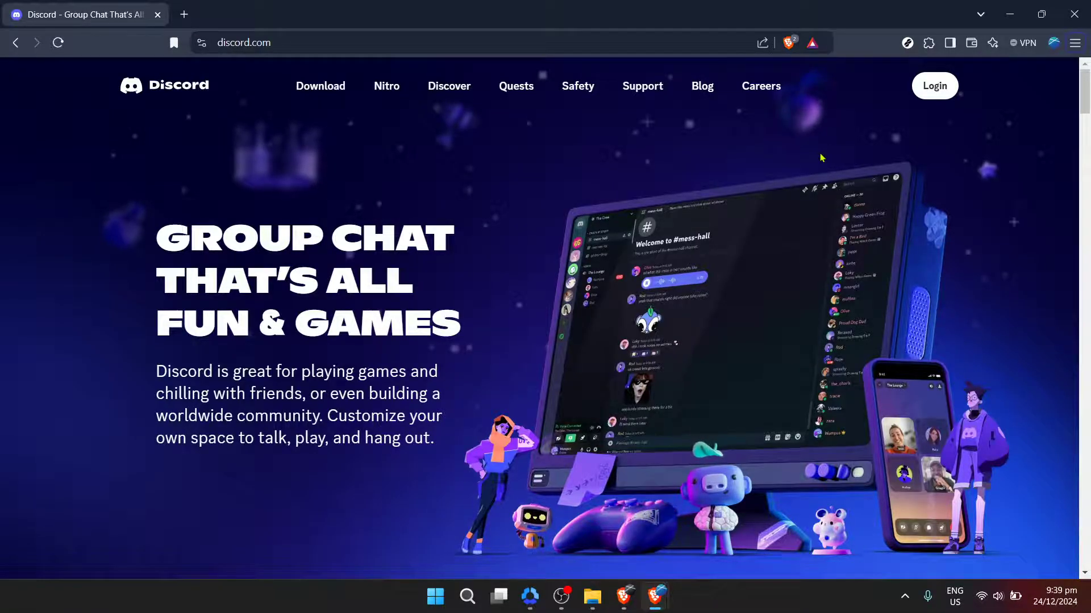
pyautogui.moveTo(850, 139)
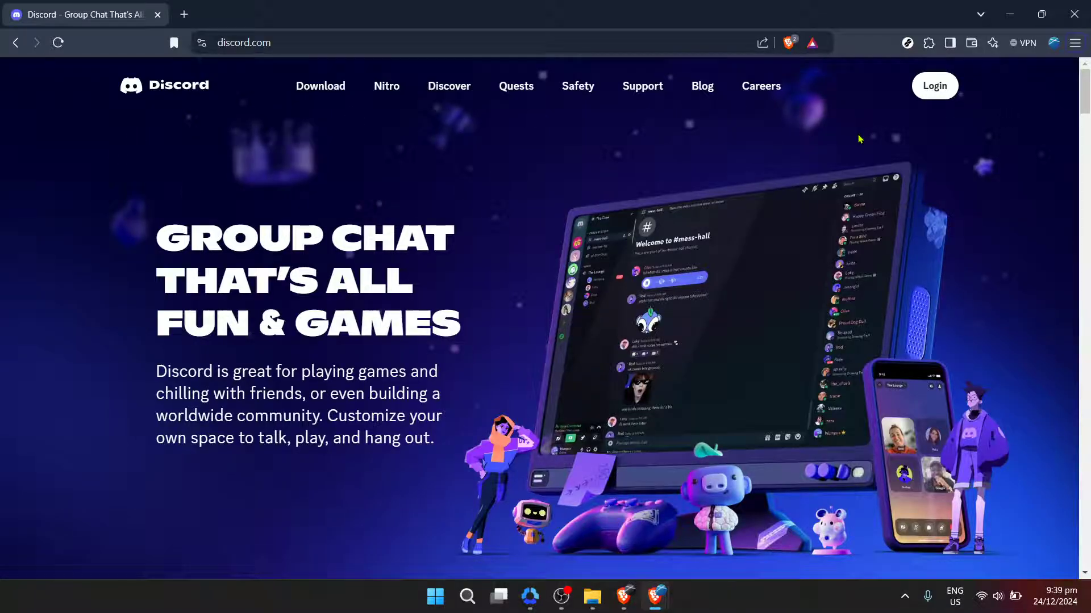
pyautogui.moveTo(897, 128)
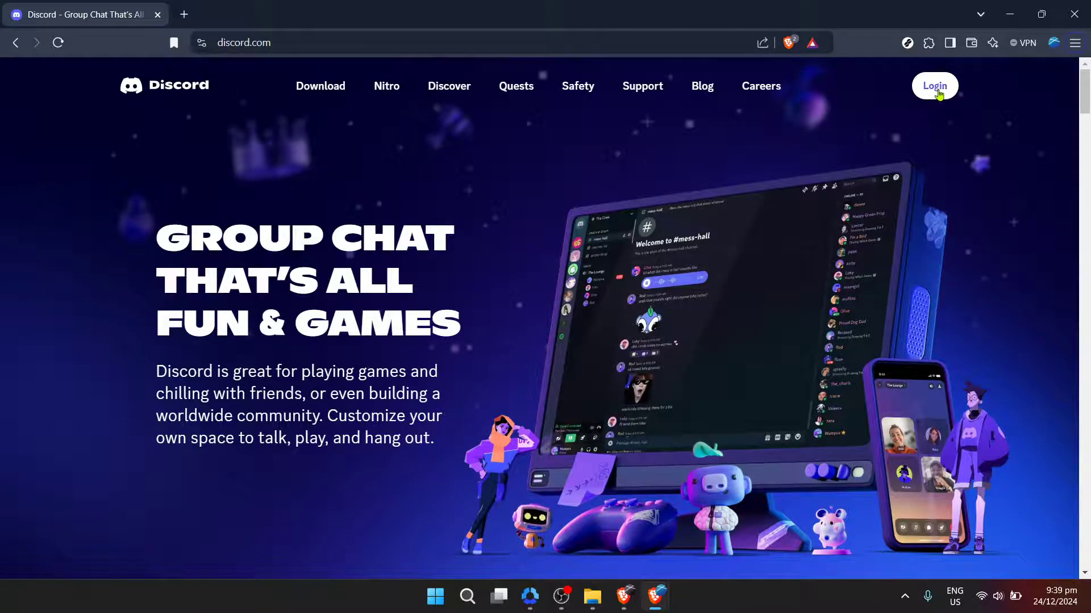
pyautogui.moveTo(938, 95)
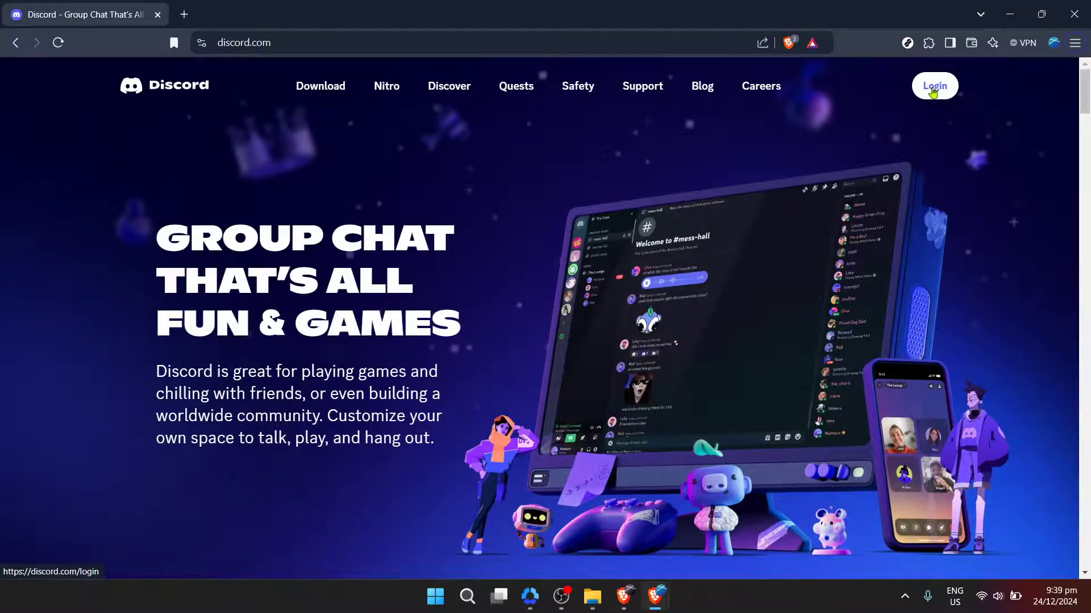
# Sign in to Discord using the browser's saved email and password for the account
pyautogui.click(934, 87)
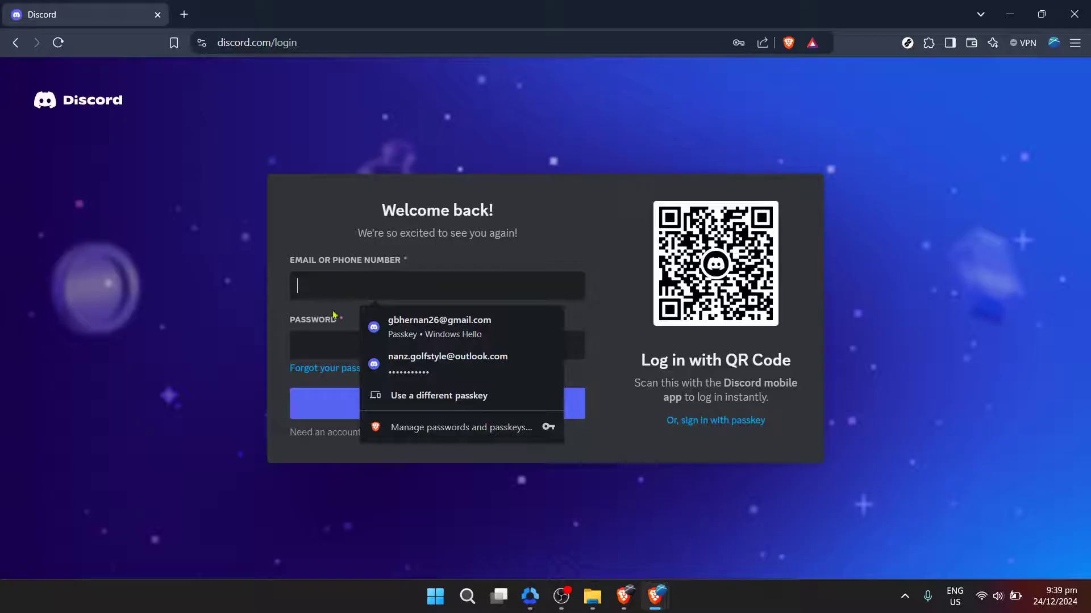
pyautogui.click(448, 363)
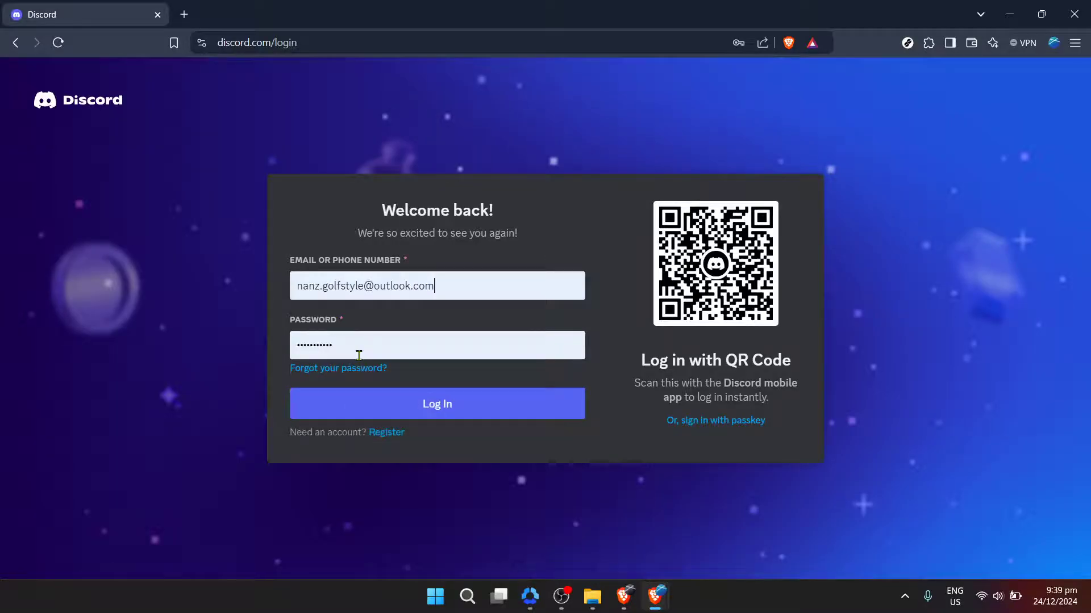
pyautogui.click(437, 287)
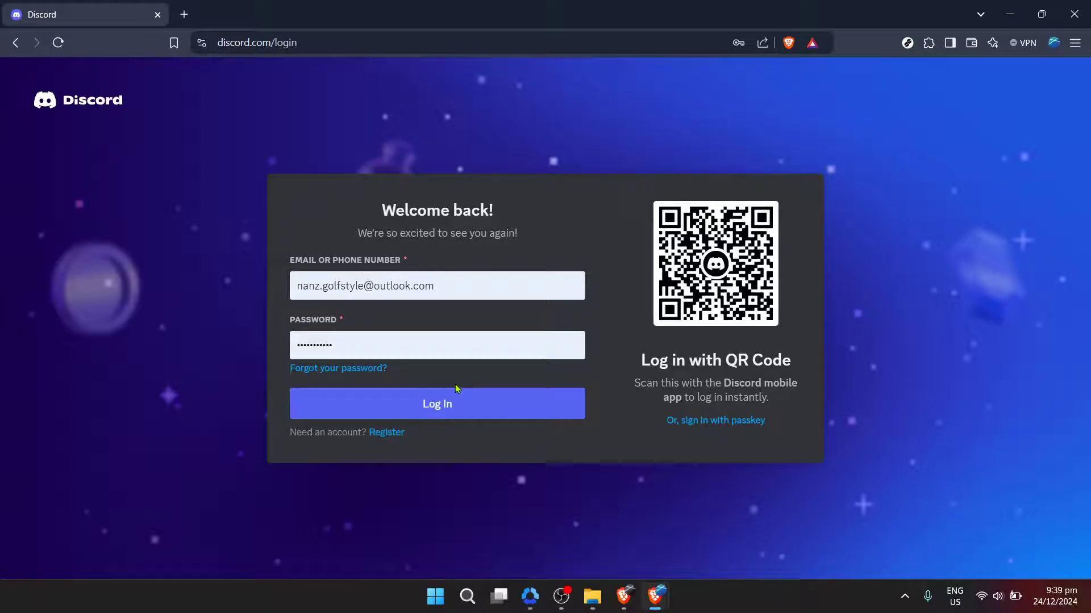
pyautogui.moveTo(466, 408)
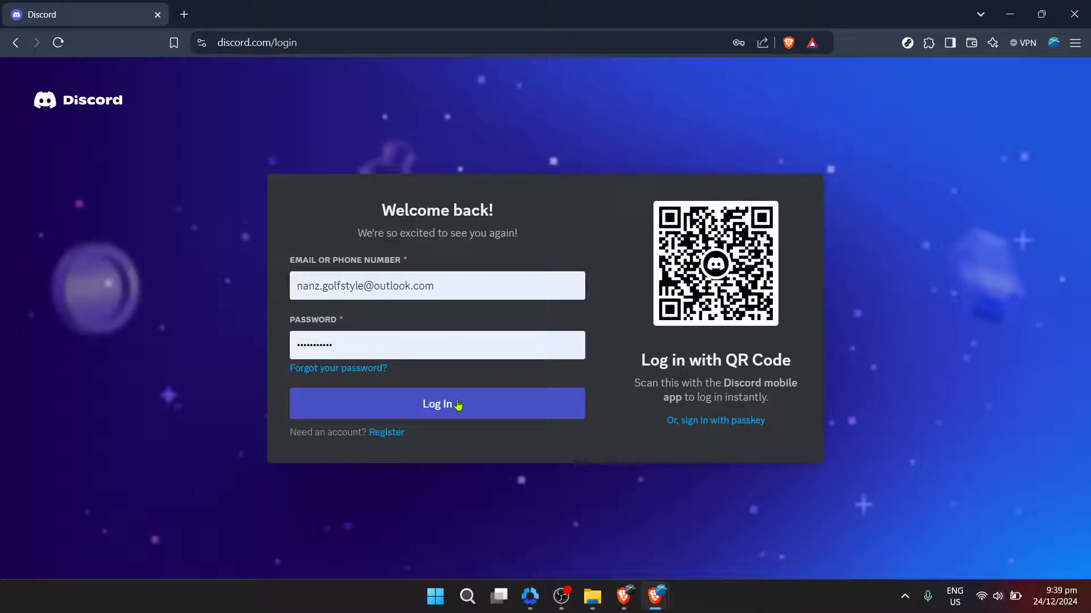
pyautogui.click(454, 403)
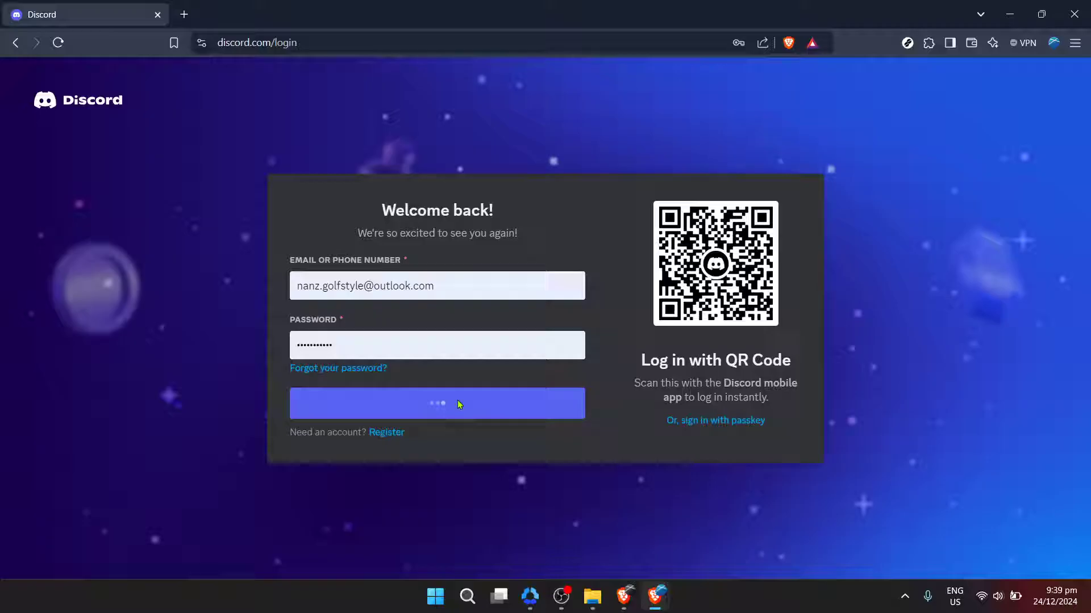
# Complete sign-in and land on the Friends home page with Add Friend showing
pyautogui.click(436, 403)
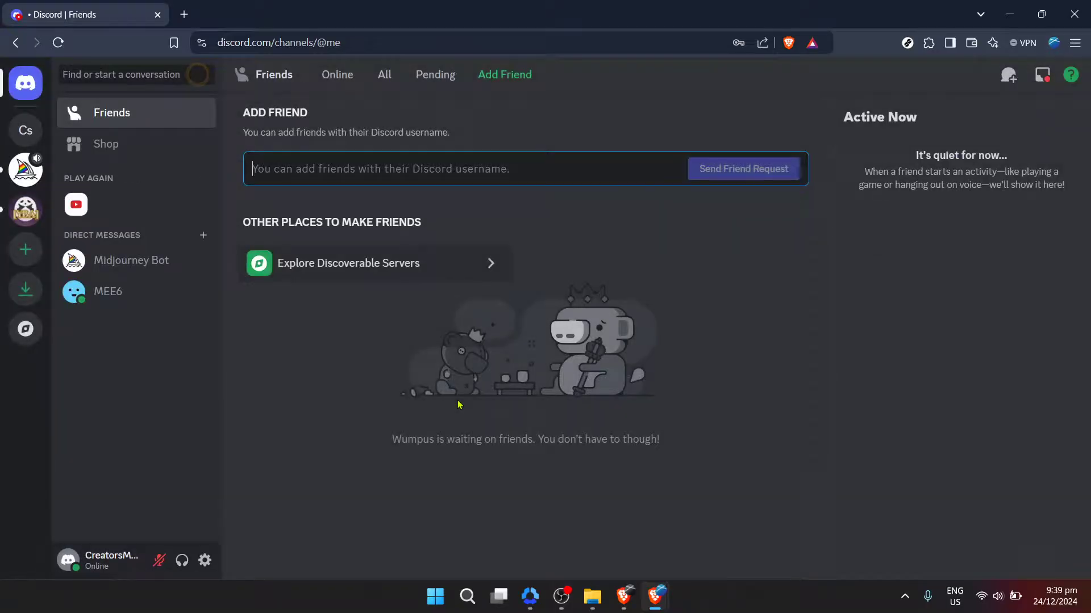
pyautogui.moveTo(481, 316)
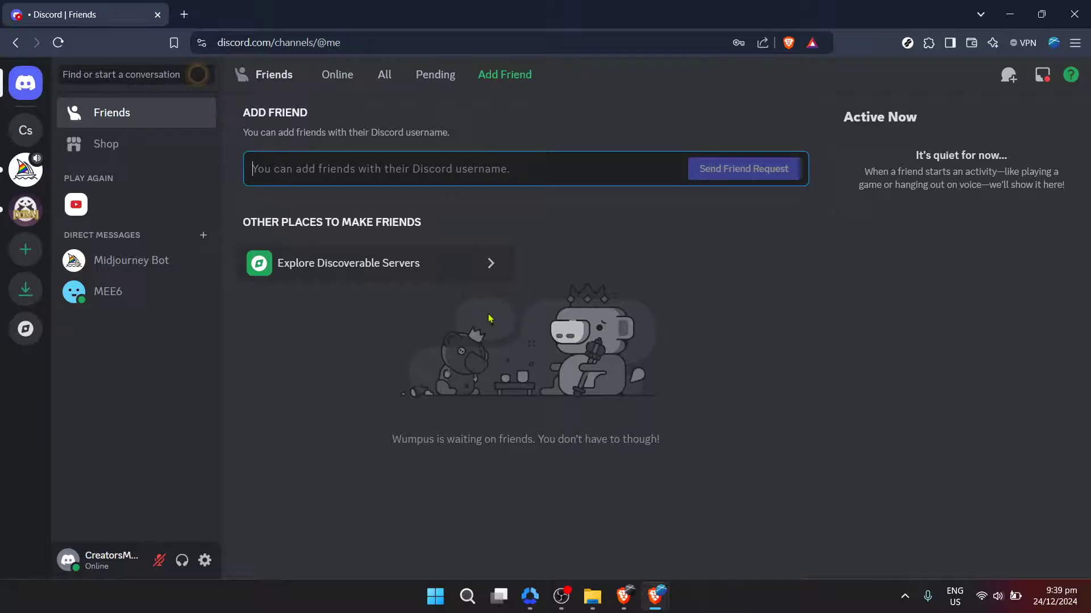
pyautogui.moveTo(608, 318)
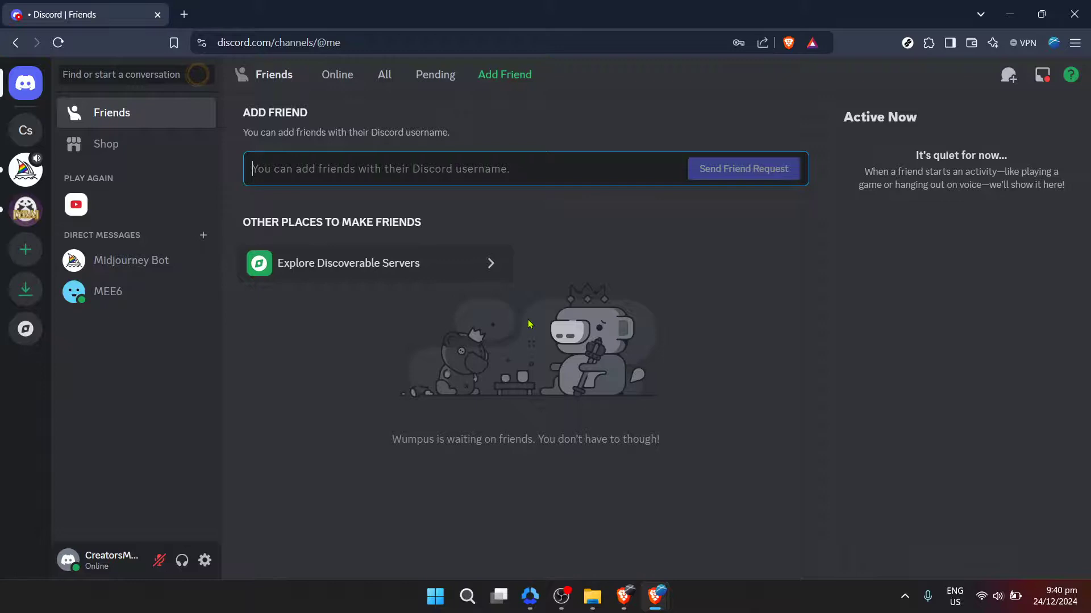
pyautogui.moveTo(501, 386)
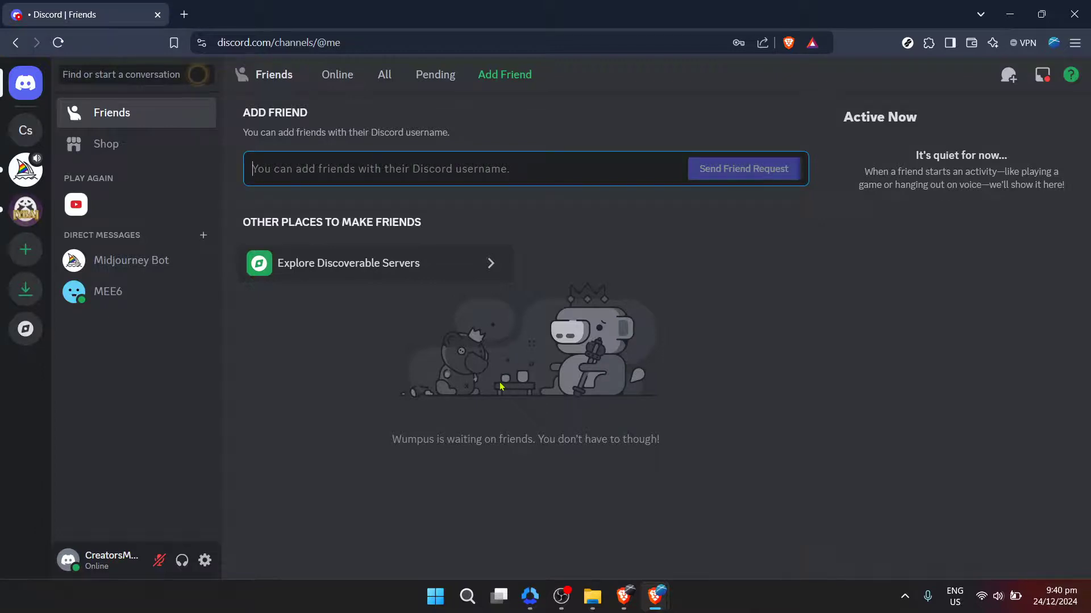
pyautogui.moveTo(486, 353)
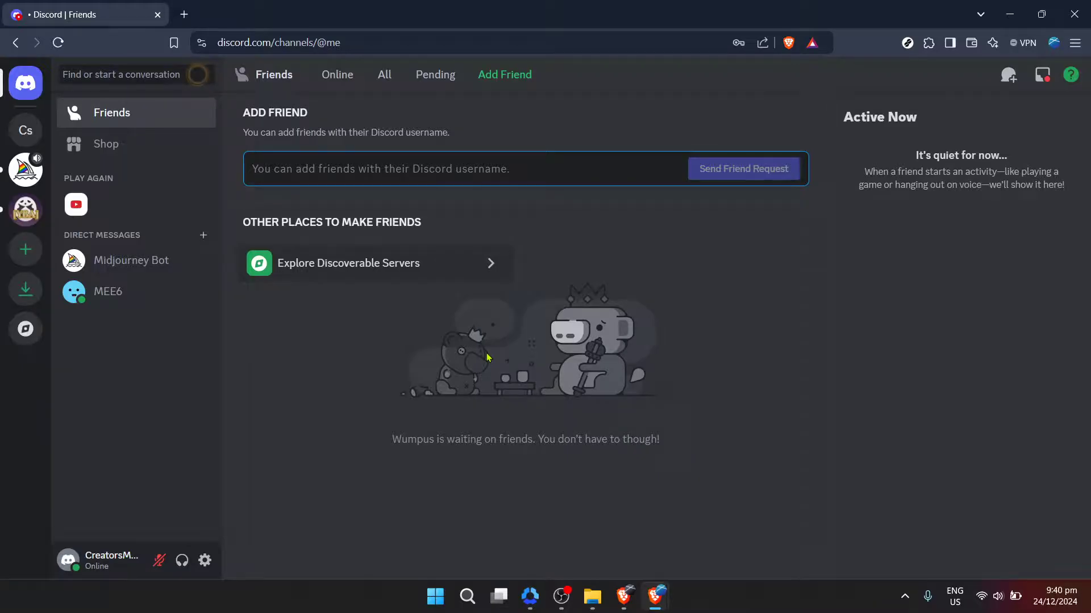
pyautogui.moveTo(496, 290)
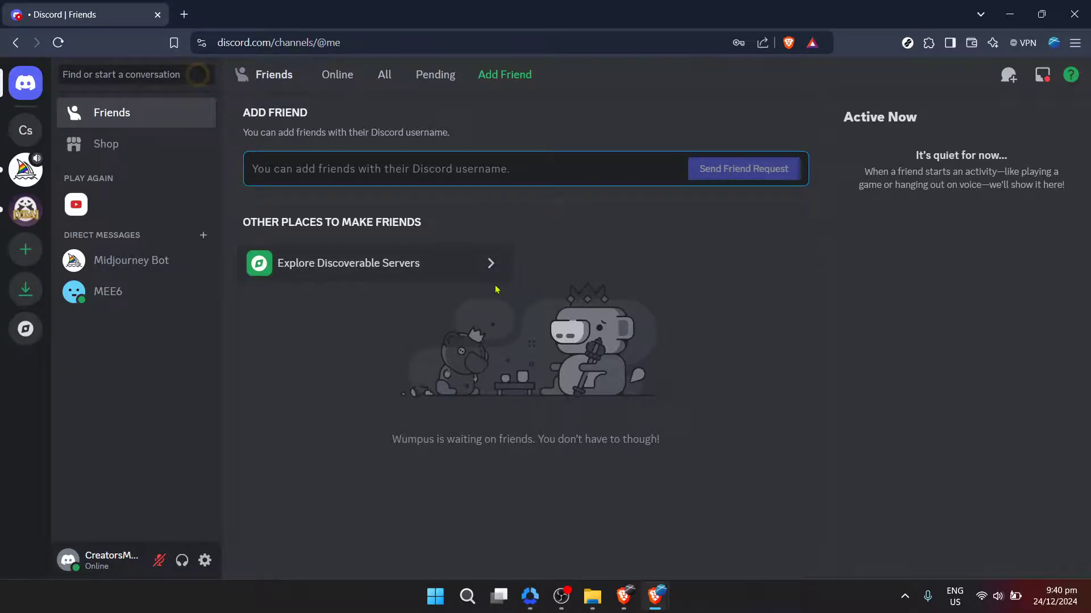
pyautogui.moveTo(481, 275)
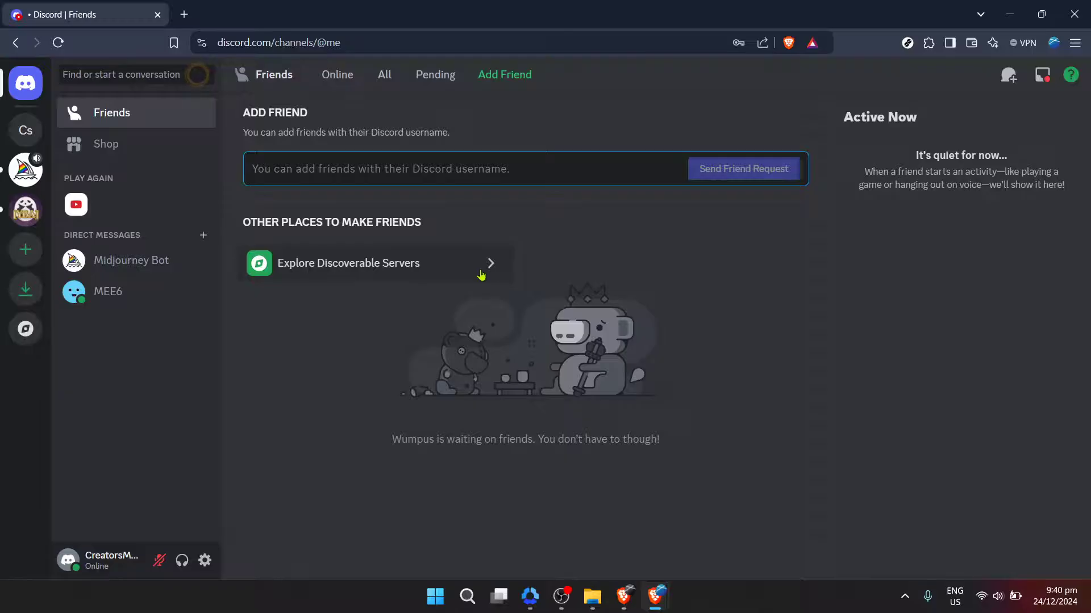
pyautogui.moveTo(205, 561)
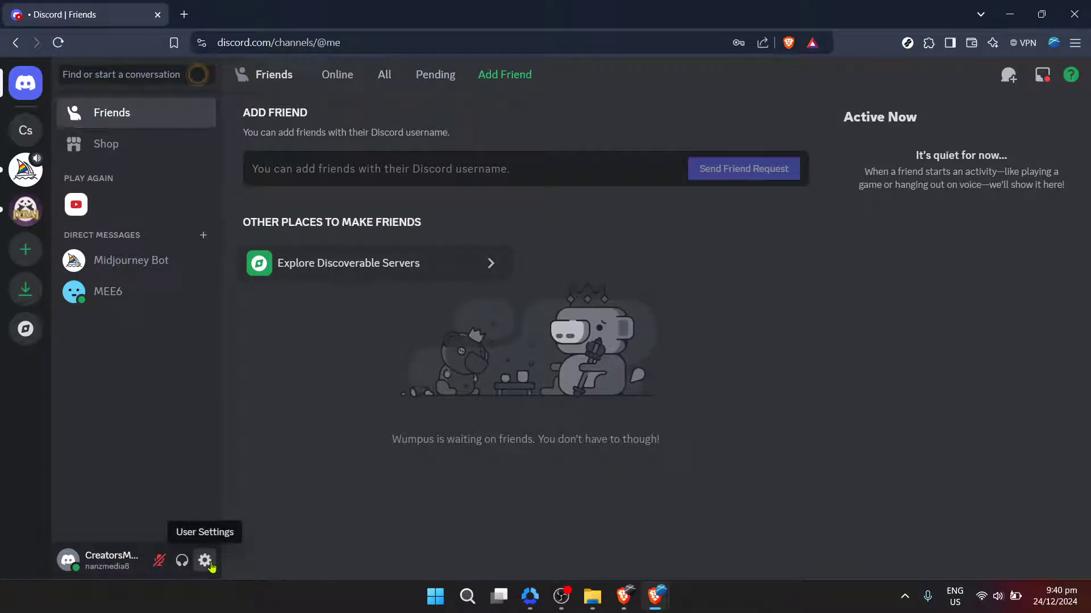
# Open User Settings from the gear icon, landing on the My Account page
pyautogui.click(205, 560)
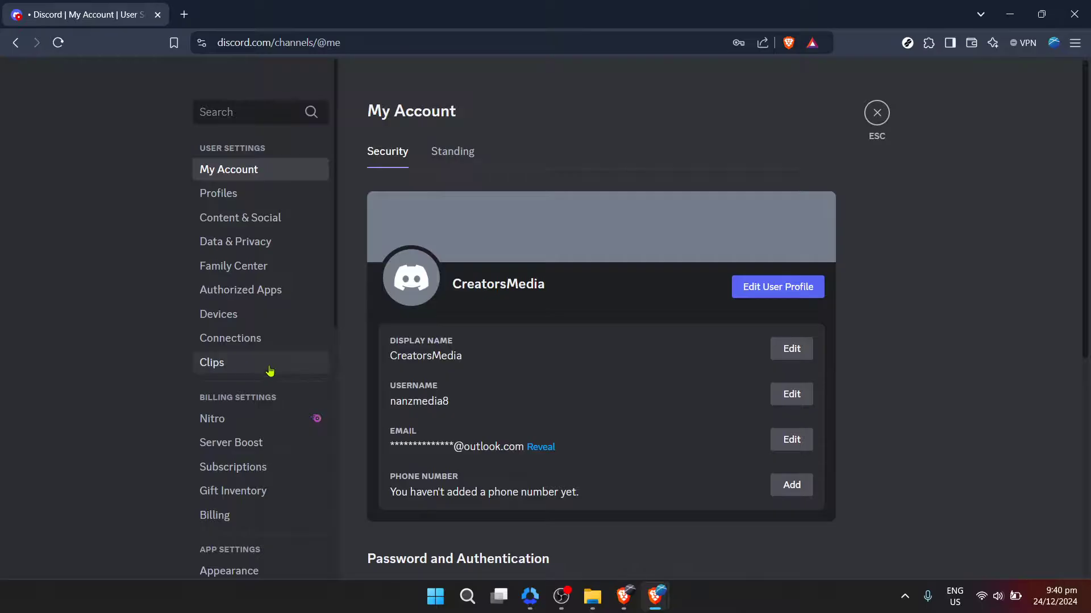
pyautogui.moveTo(294, 375)
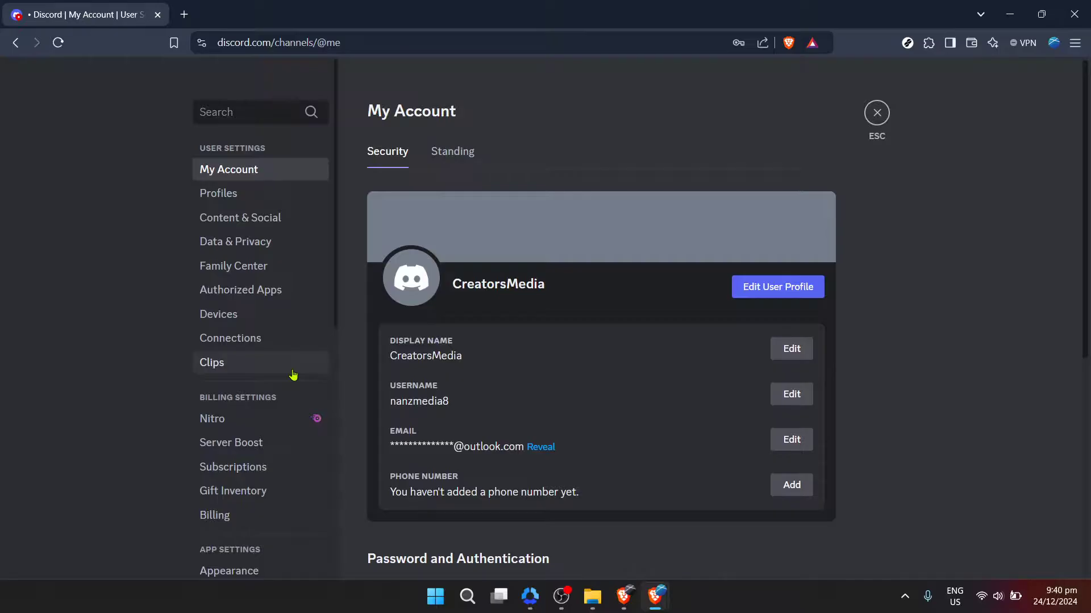
pyautogui.scroll(-3)
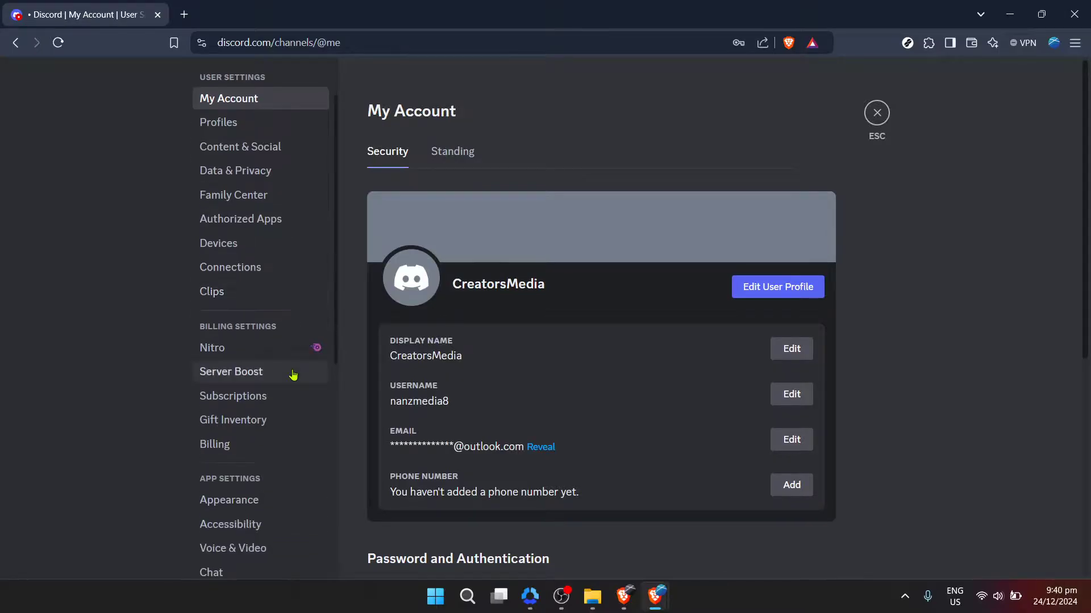
pyautogui.moveTo(266, 298)
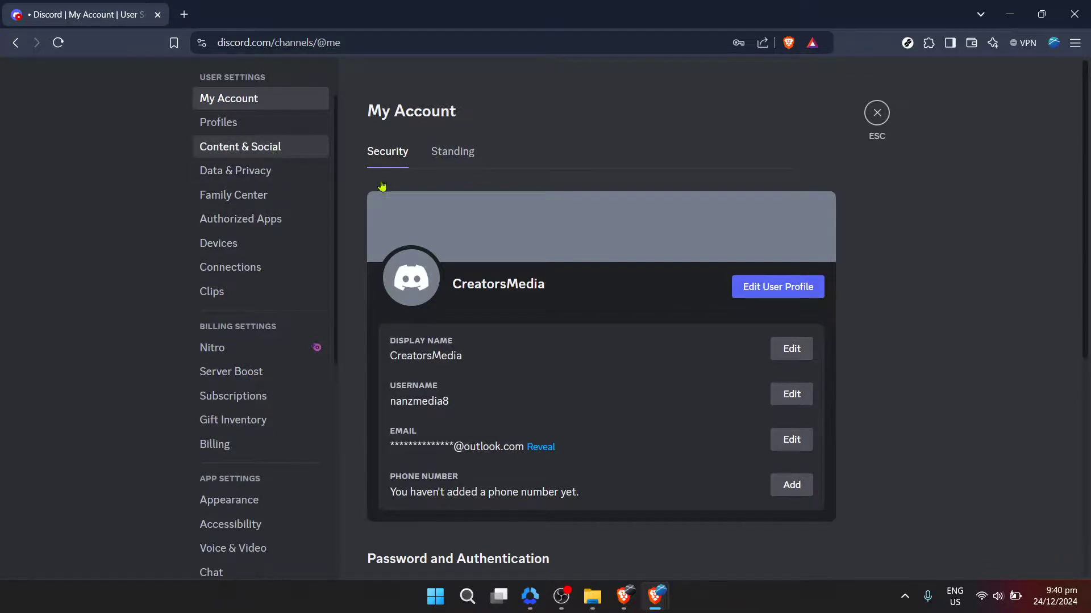
# Go to Content & Social settings and scroll down to the Social permissions section
pyautogui.click(240, 146)
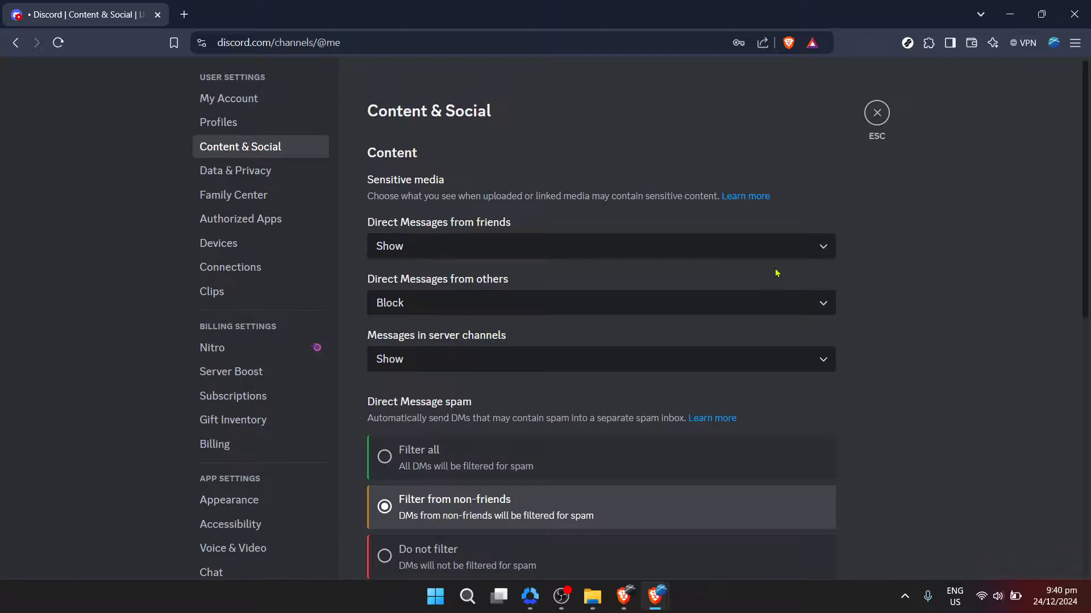
pyautogui.moveTo(886, 282)
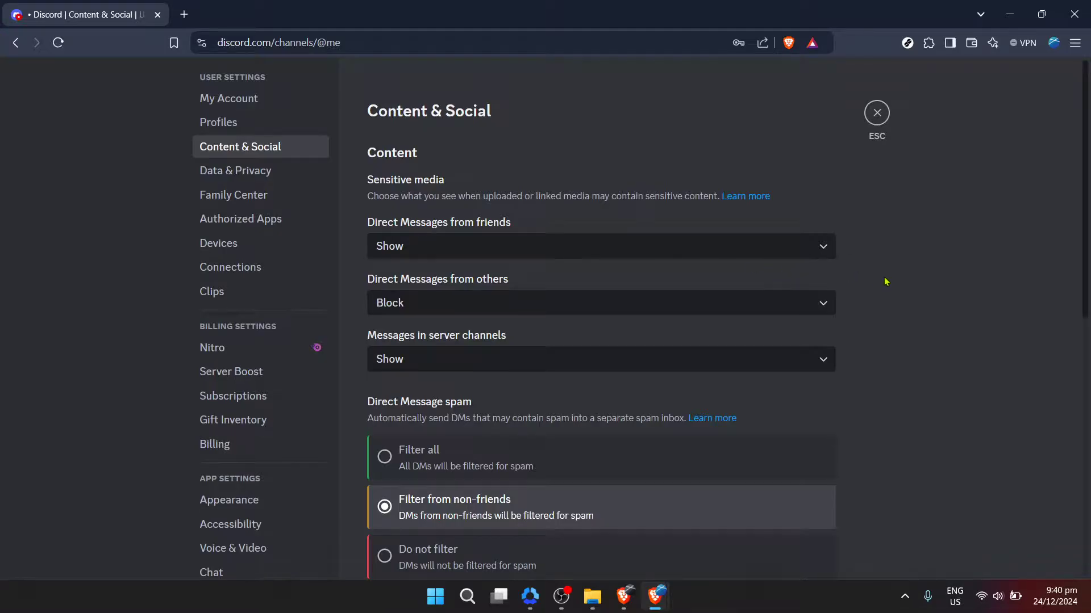
pyautogui.scroll(-3)
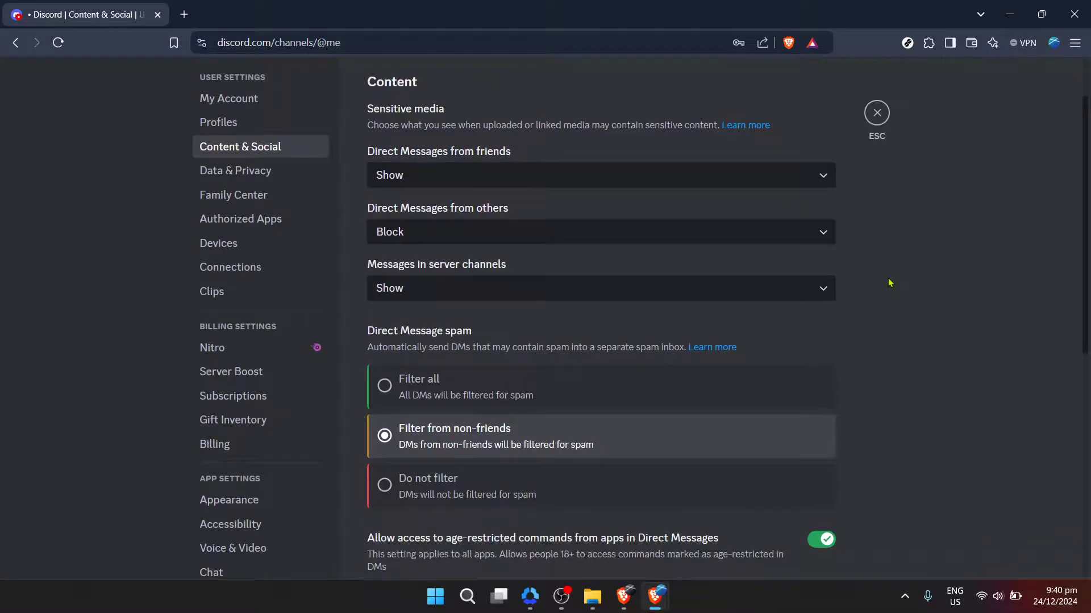
pyautogui.moveTo(920, 268)
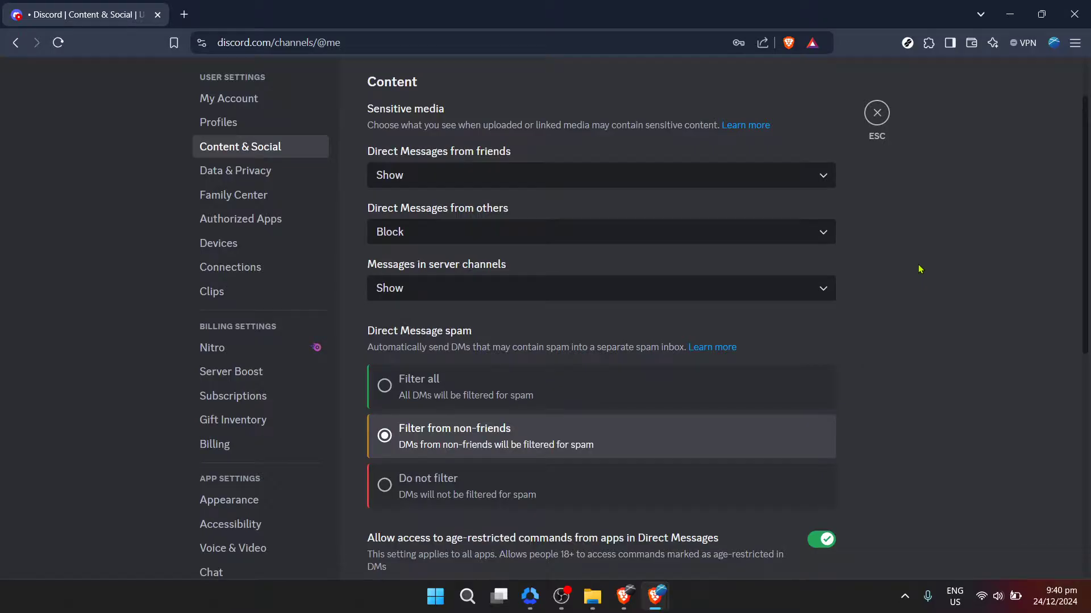
pyautogui.scroll(-3)
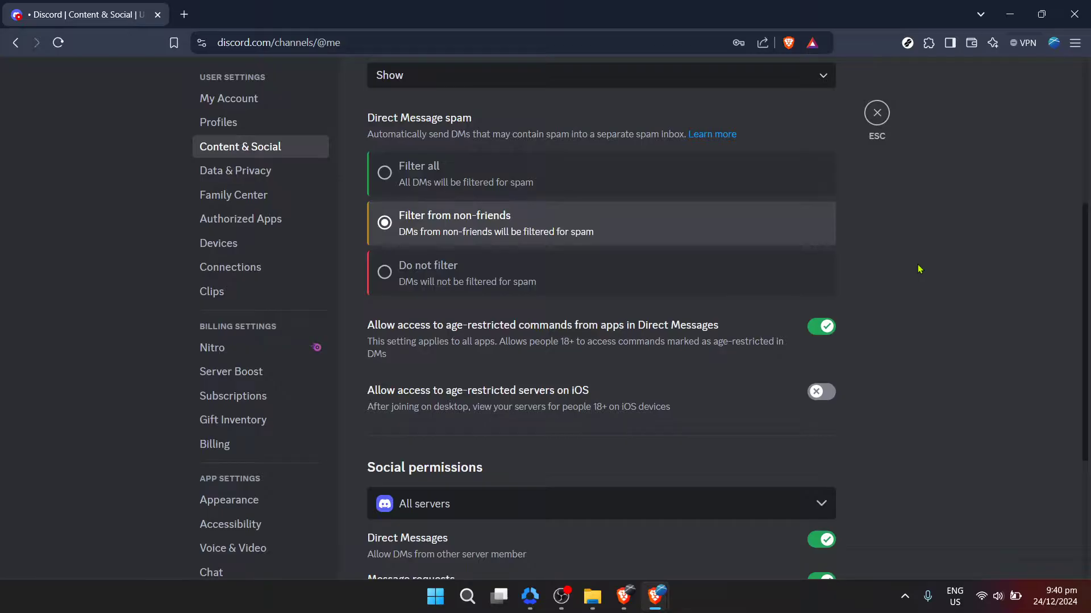
pyautogui.scroll(-3)
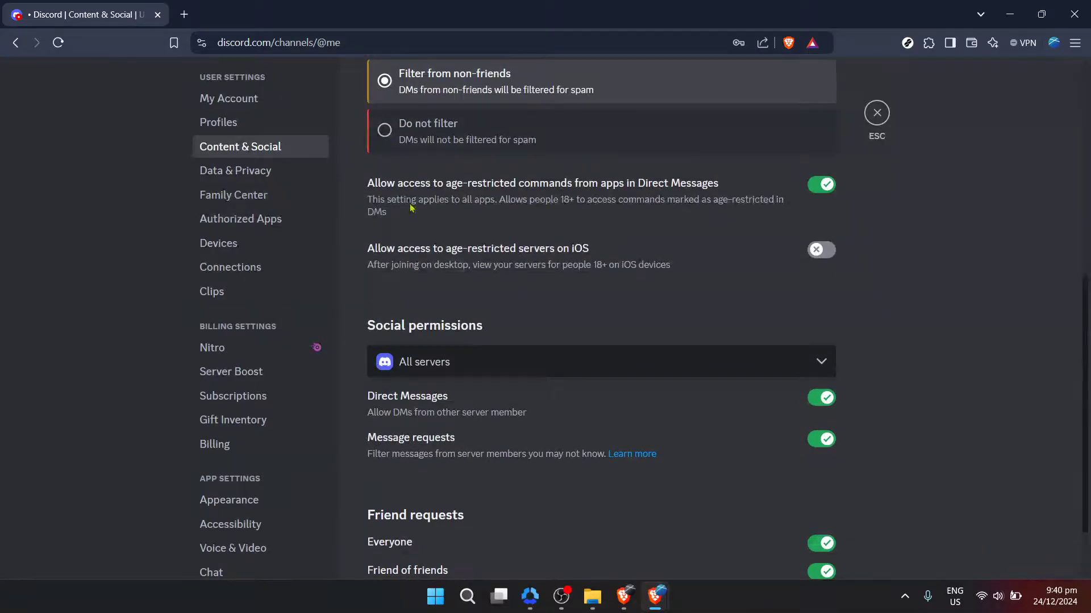
pyautogui.moveTo(500, 187)
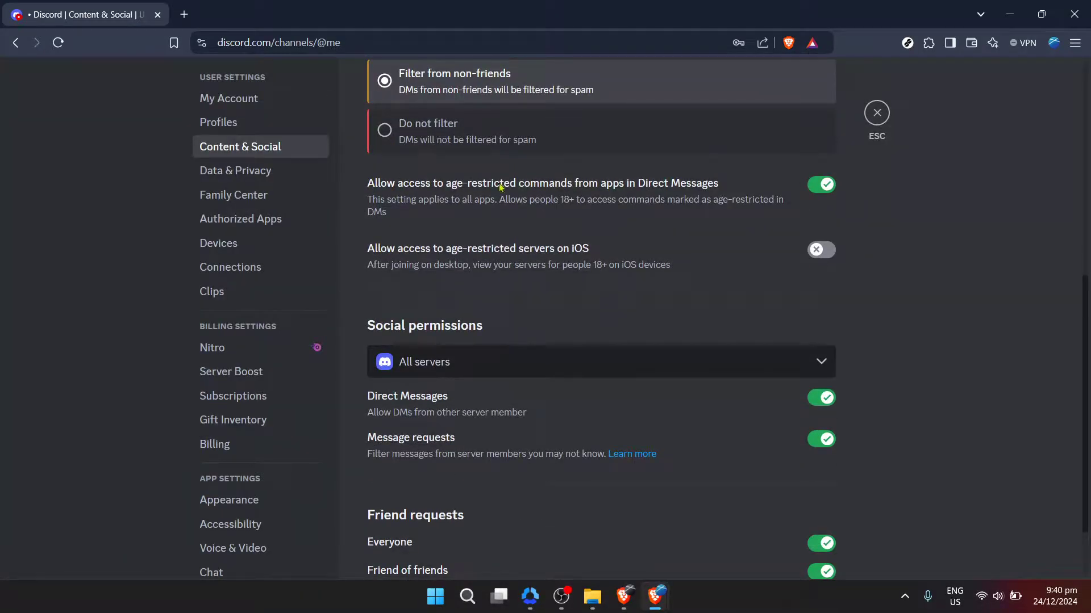
pyautogui.moveTo(563, 217)
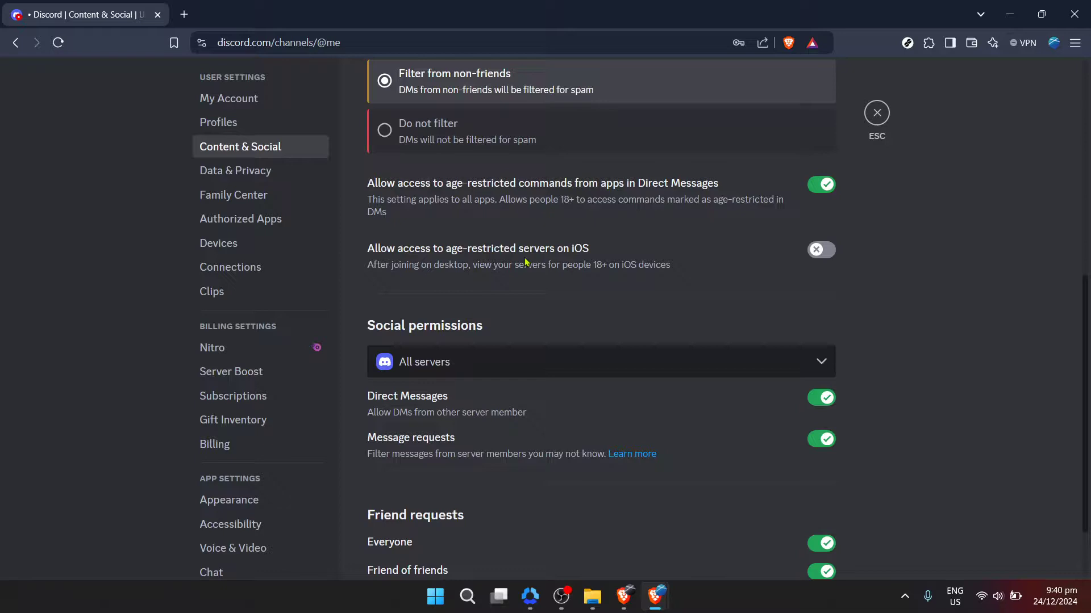
pyautogui.moveTo(824, 289)
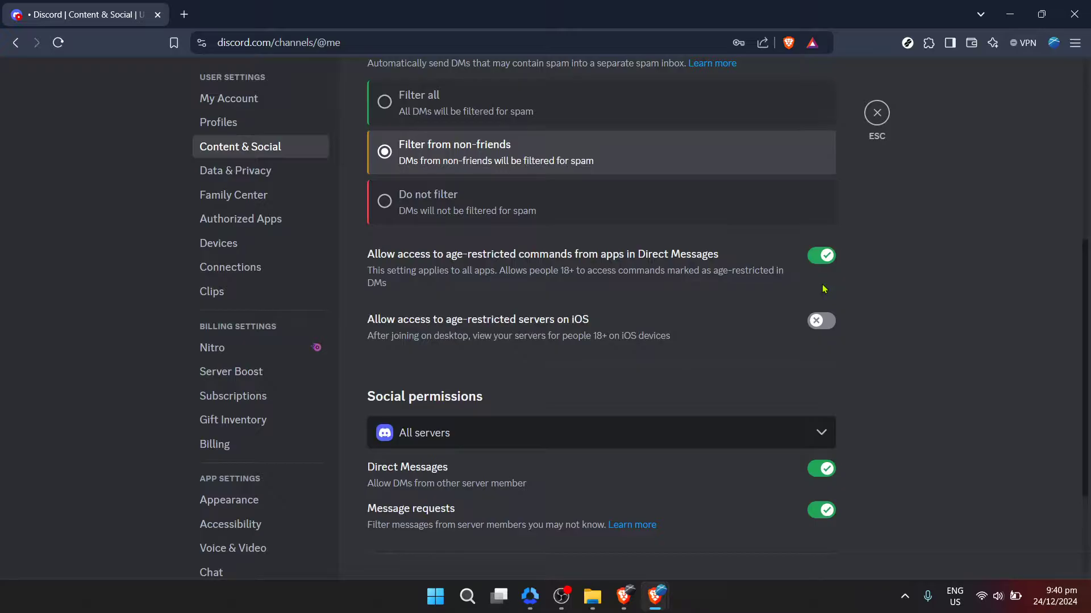
pyautogui.scroll(-3)
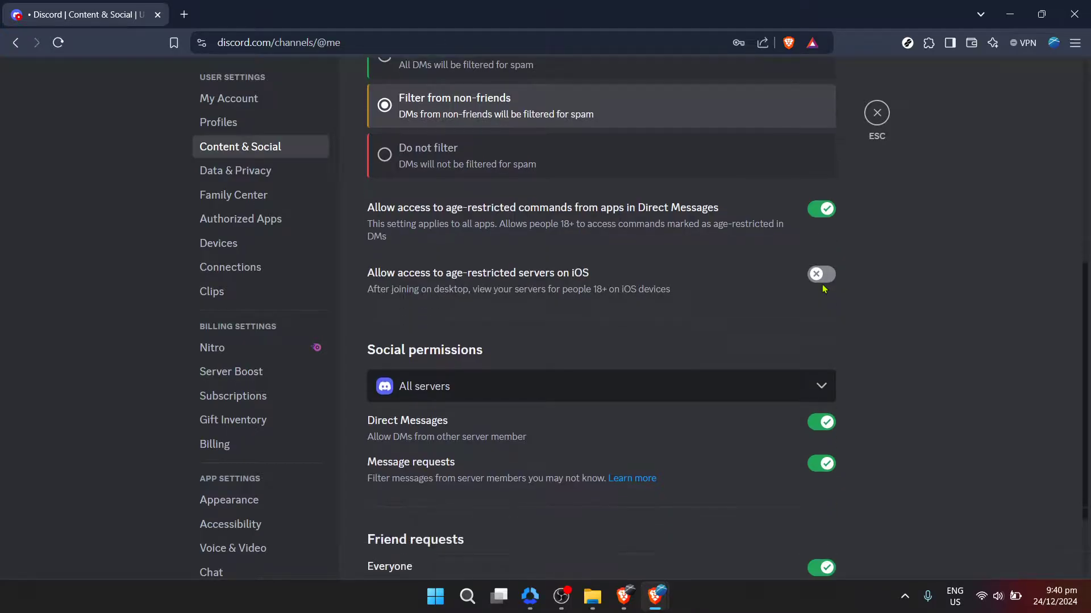
pyautogui.scroll(-3)
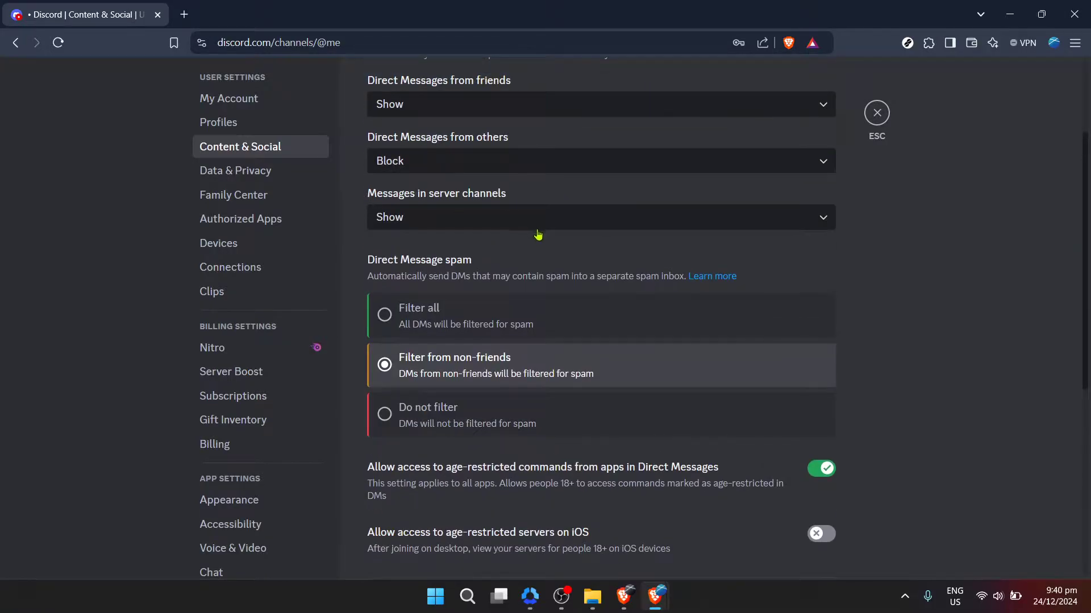
pyautogui.moveTo(520, 320)
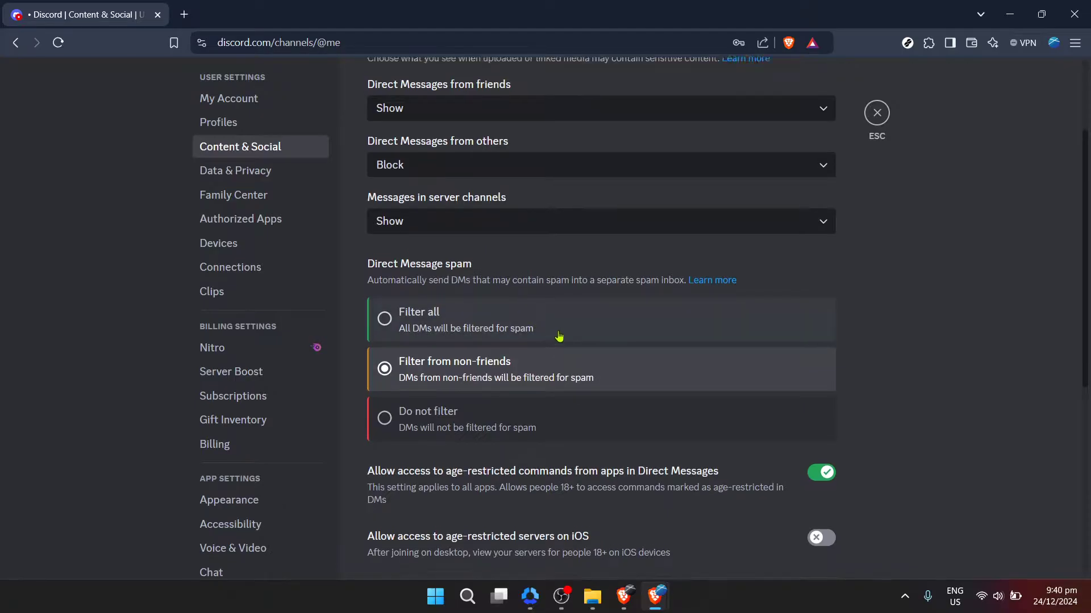
pyautogui.scroll(-3)
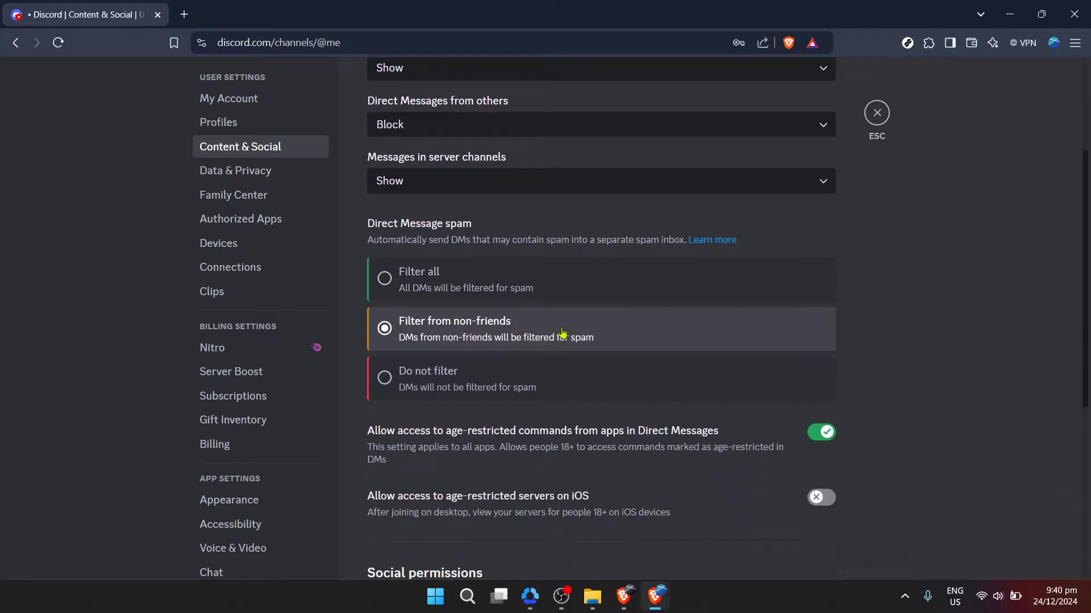
pyautogui.scroll(-3)
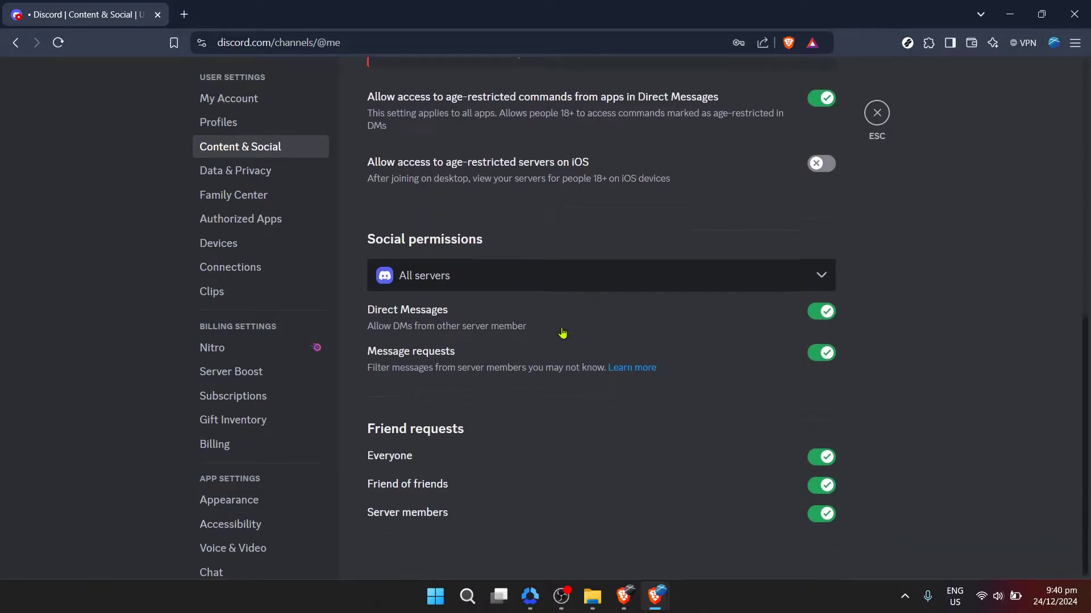
pyautogui.moveTo(513, 330)
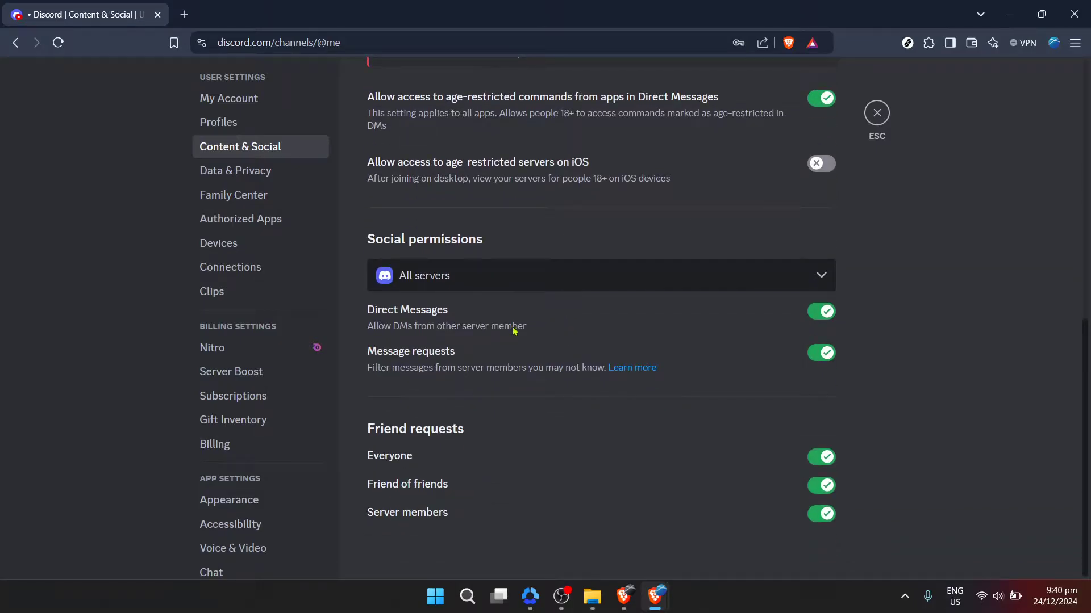
pyautogui.moveTo(460, 317)
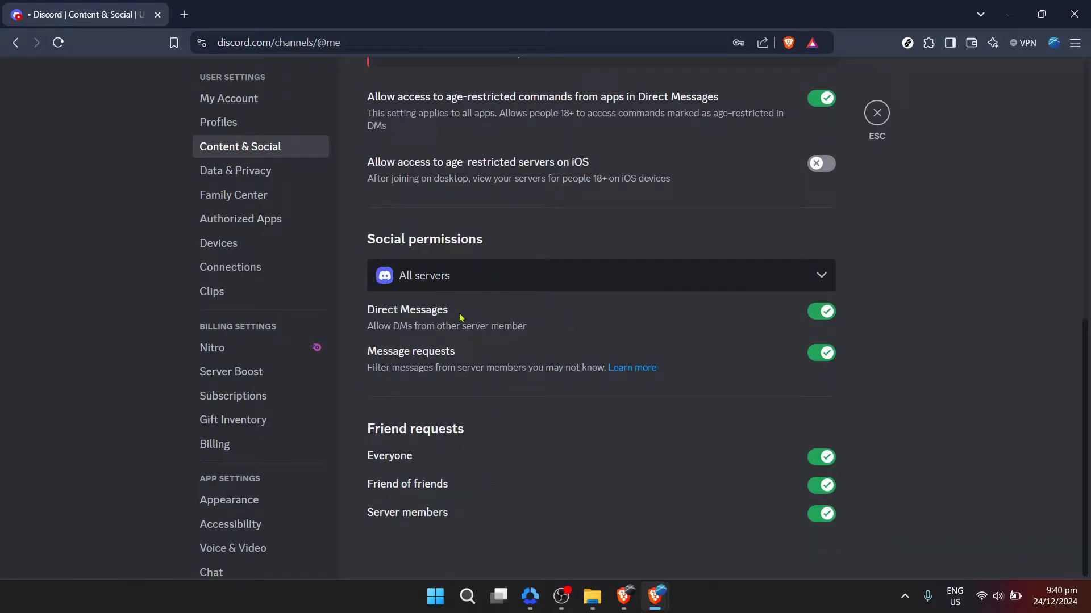
pyautogui.scroll(3)
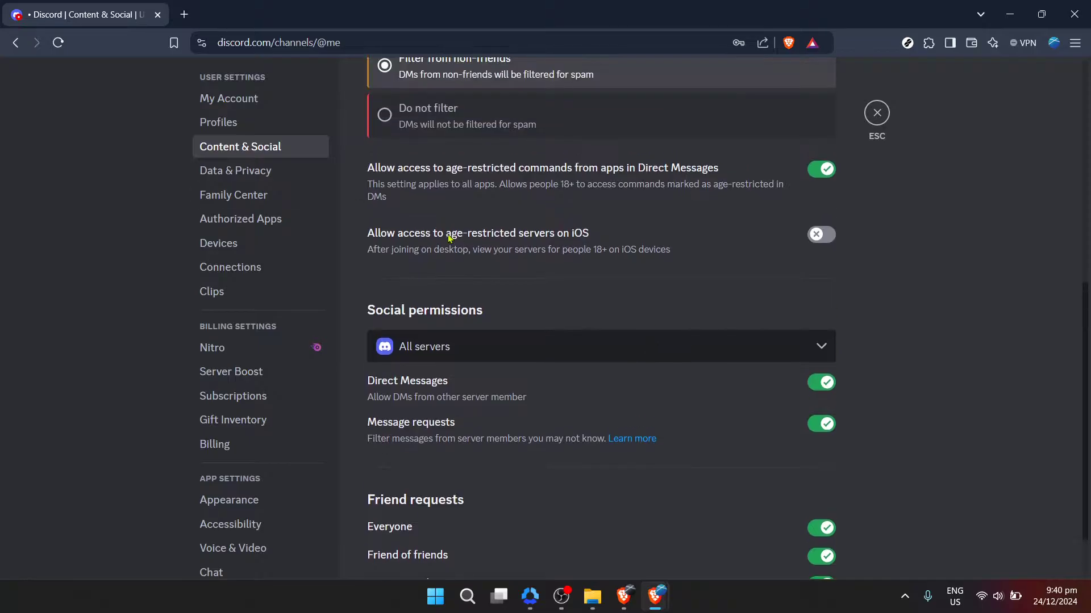
pyautogui.scroll(-3)
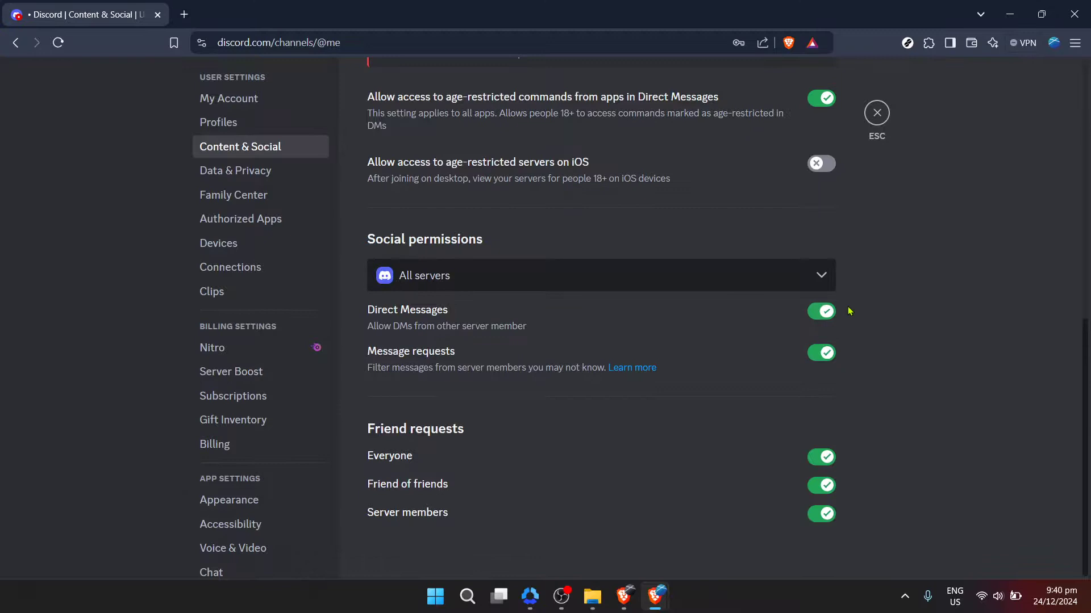
# Turn off server-member Direct Messages choosing No for existing servers, then re-enable it for all servers
pyautogui.click(821, 312)
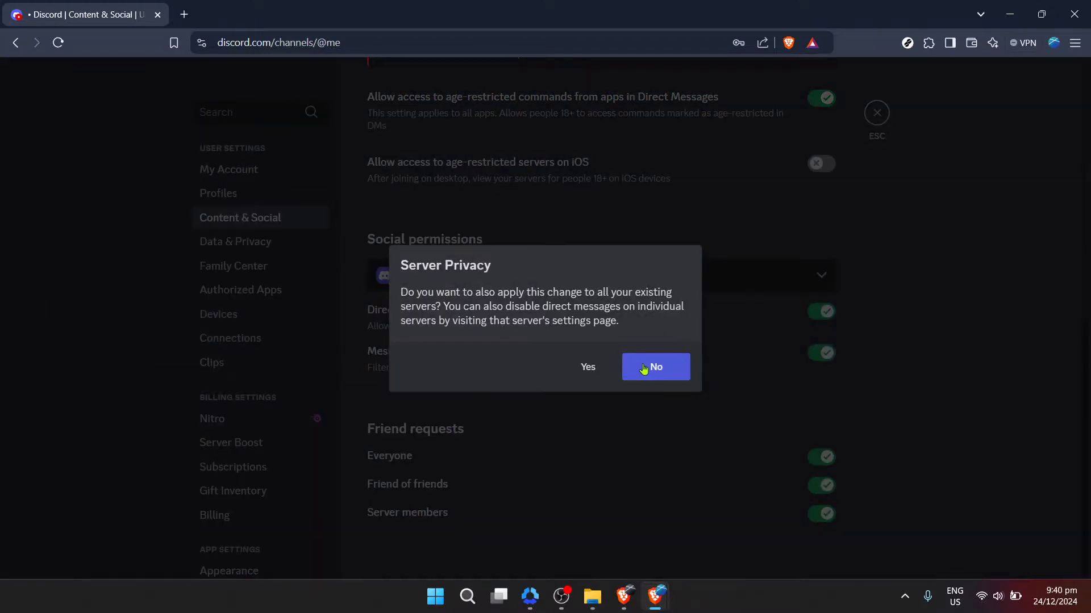
pyautogui.click(656, 367)
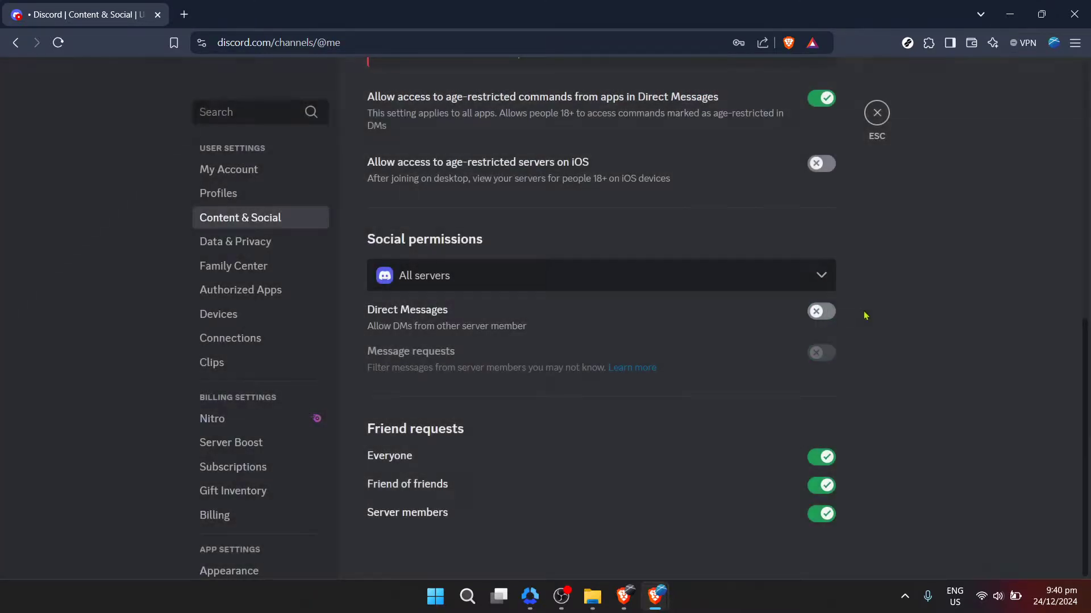
pyautogui.moveTo(790, 362)
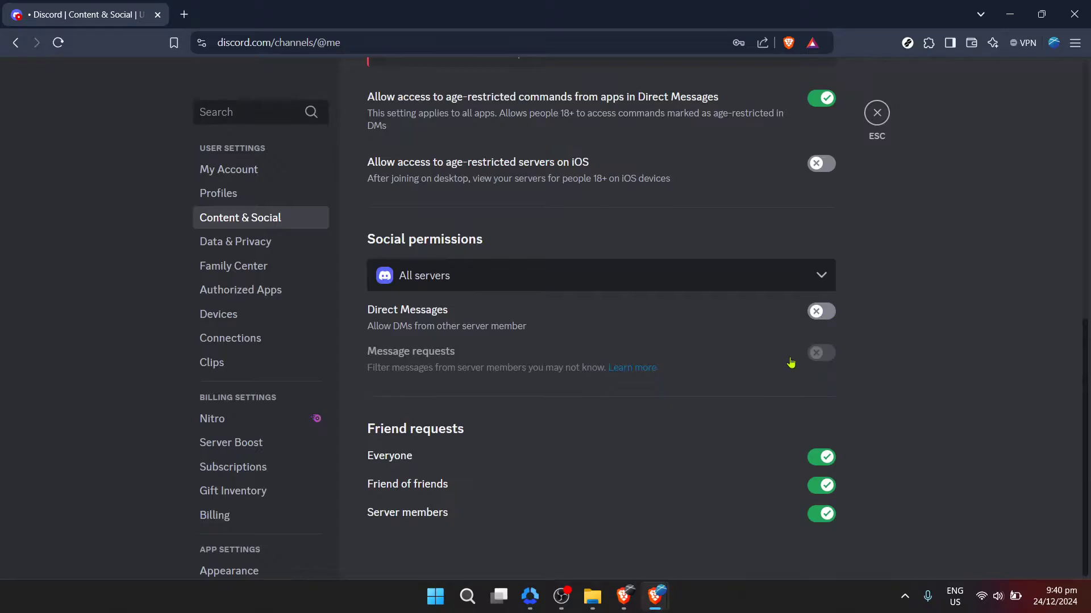
pyautogui.click(820, 312)
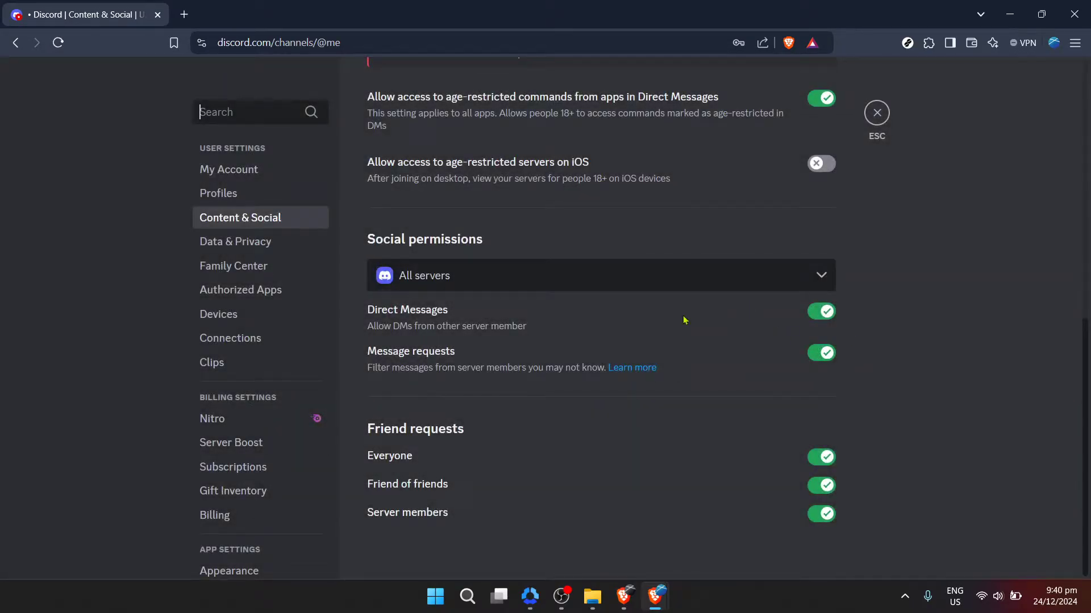
pyautogui.moveTo(659, 310)
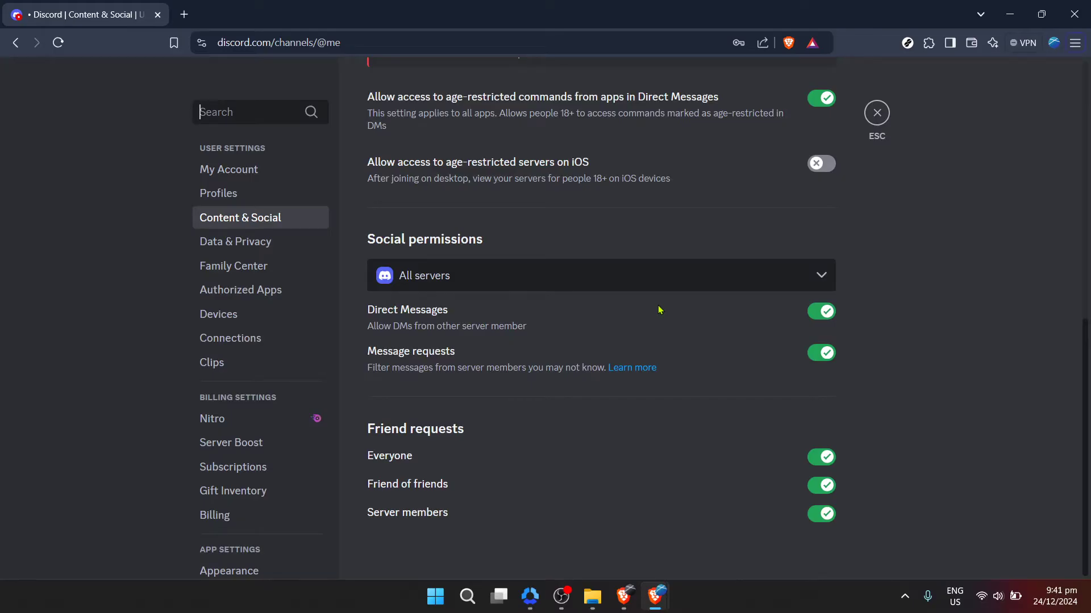
pyautogui.moveTo(1075, 44)
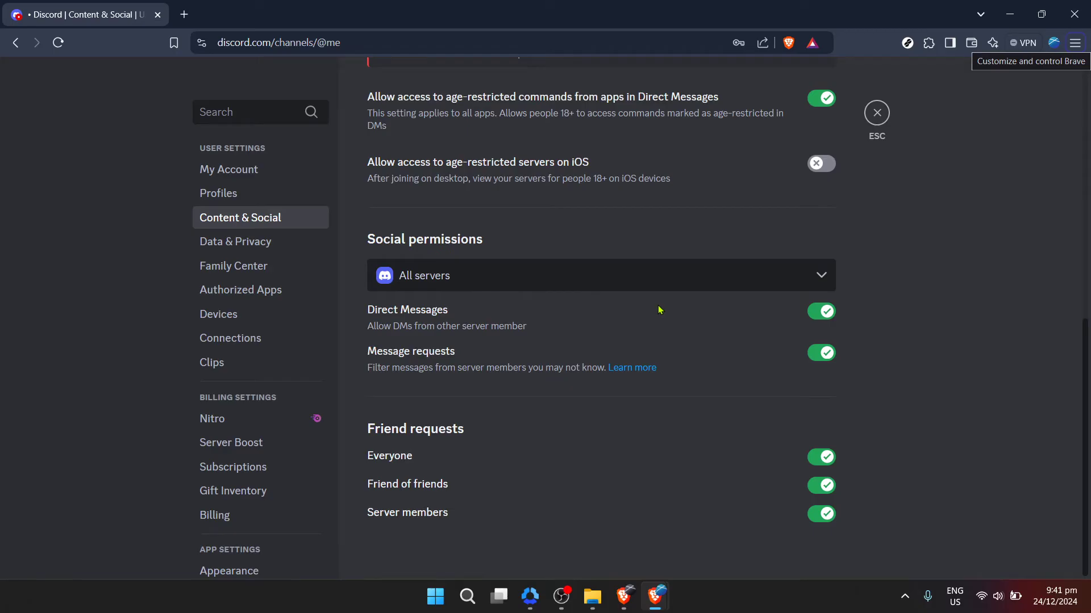
pyautogui.moveTo(659, 309)
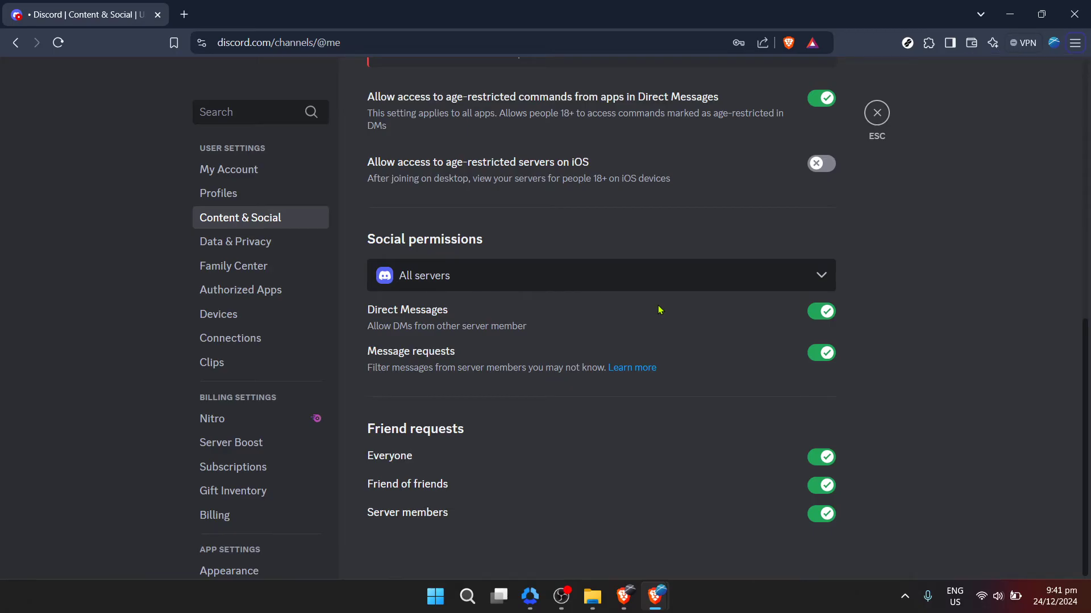